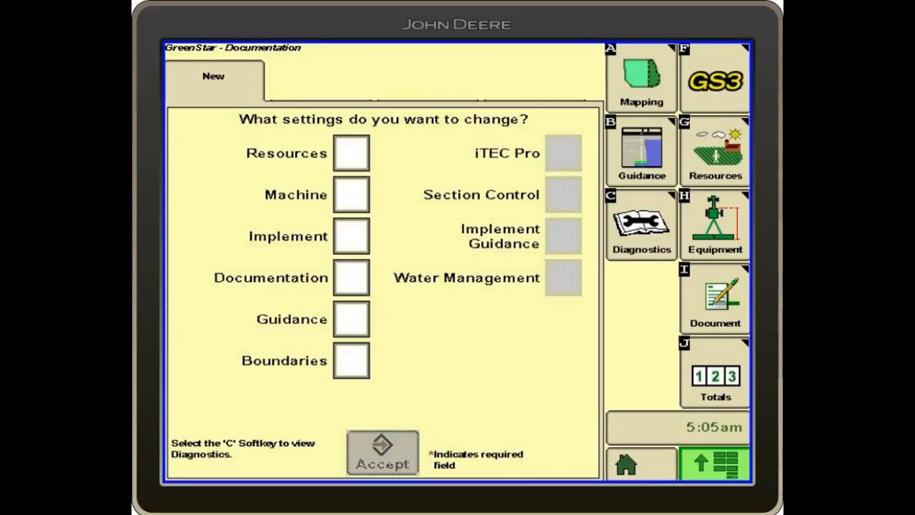
# Choose to change the documentation settings from the New tab
pyautogui.click(714, 297)
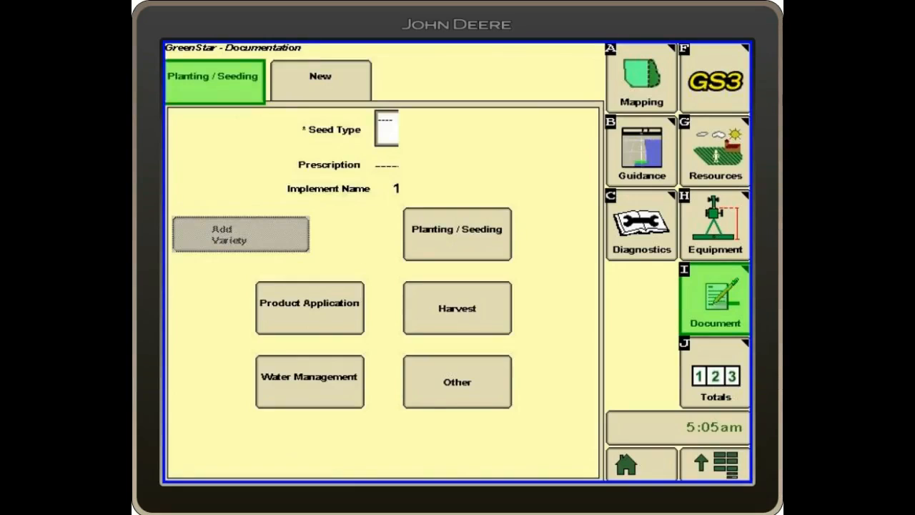
# Start a Planting / Seeding operation with Corn as seed type, then begin adding a variety
pyautogui.click(457, 233)
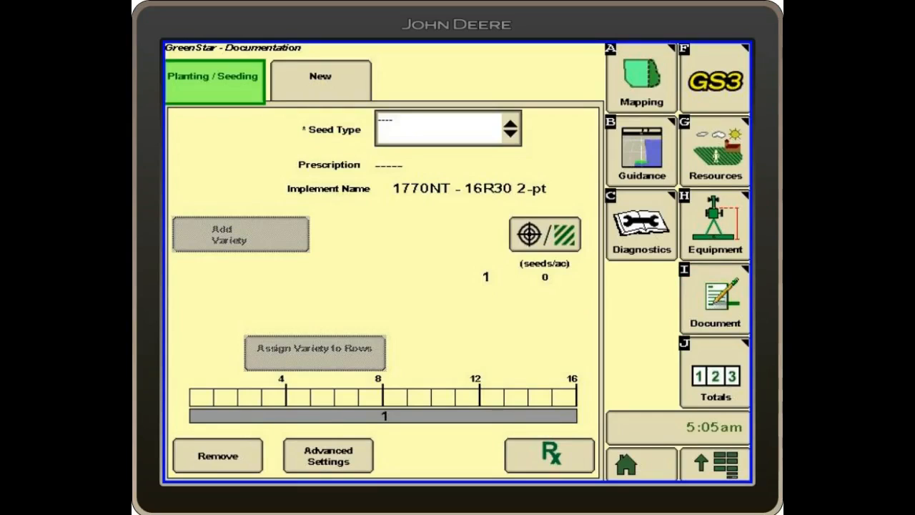
pyautogui.click(510, 129)
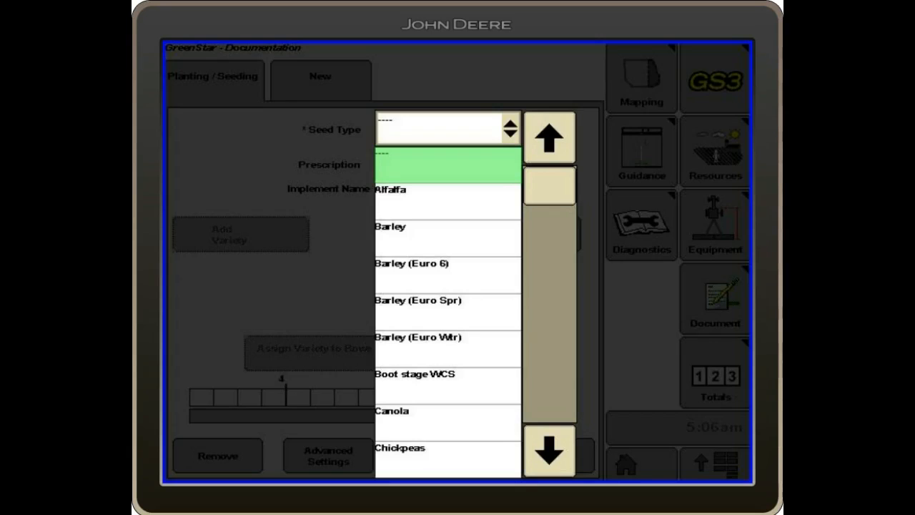
pyautogui.click(549, 450)
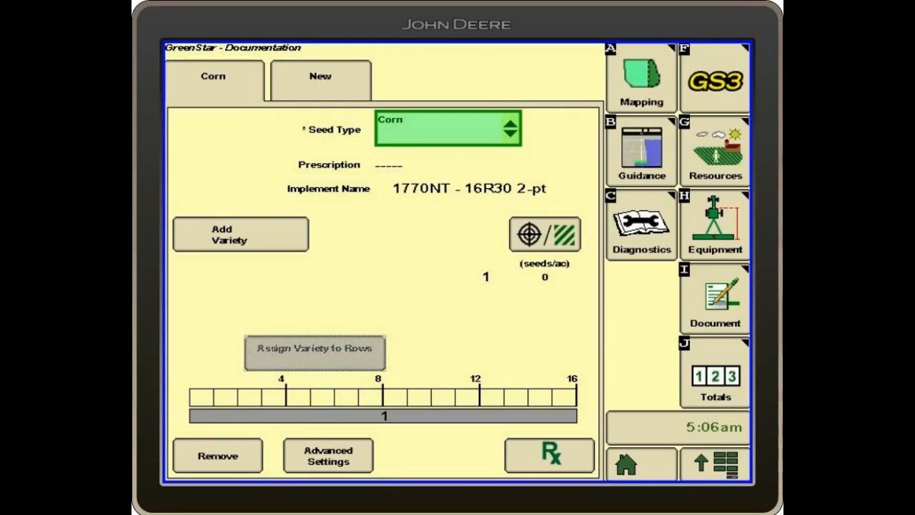
pyautogui.click(240, 234)
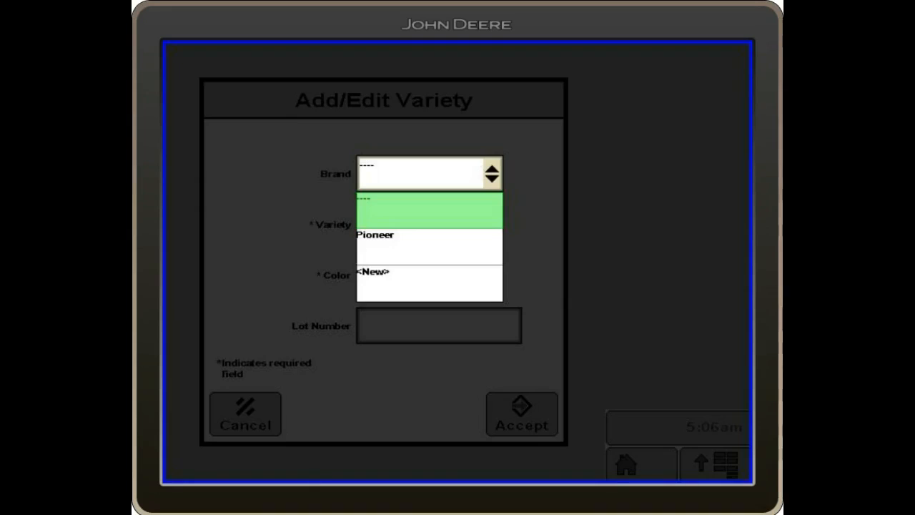
# Create a new Pioneer variety numbered 9876
pyautogui.click(374, 235)
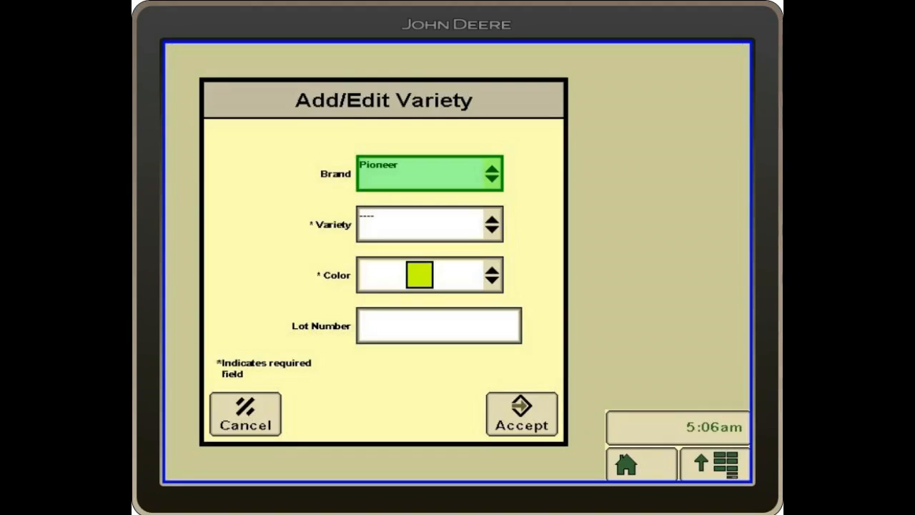
pyautogui.click(492, 223)
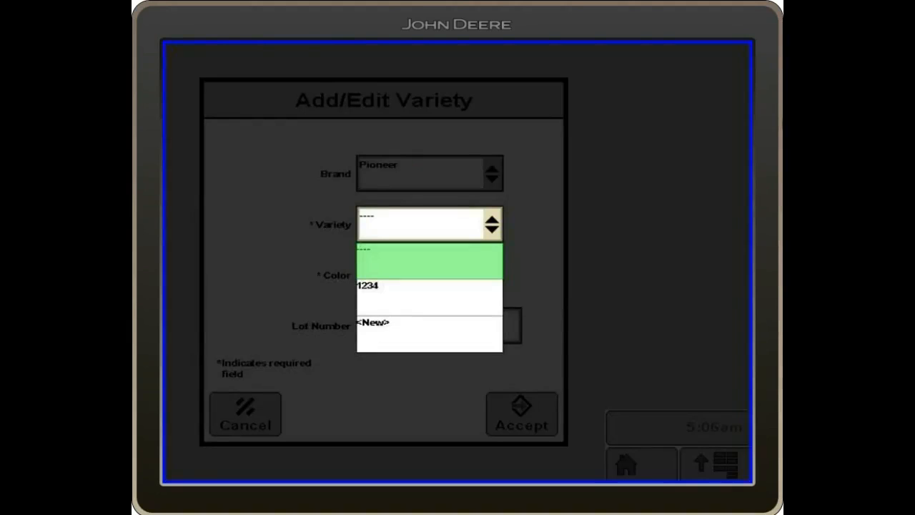
pyautogui.click(373, 322)
pyautogui.write('98')
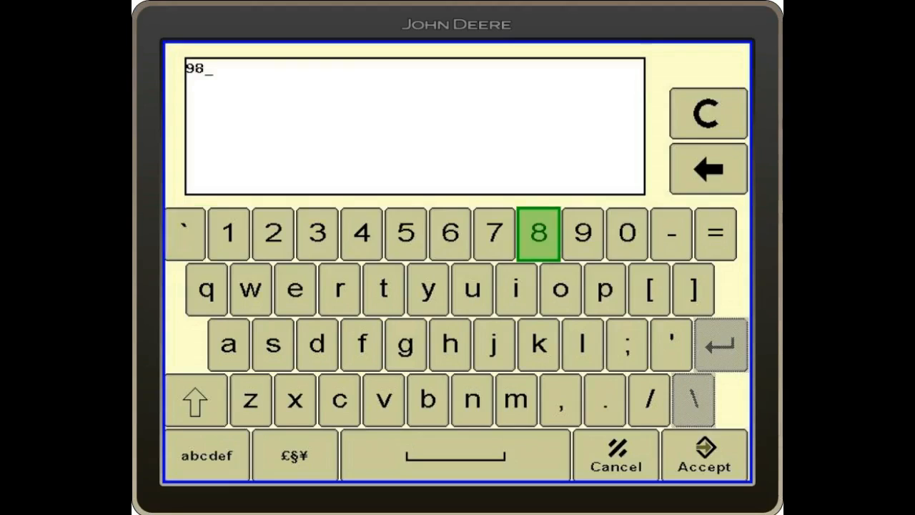
pyautogui.click(450, 233)
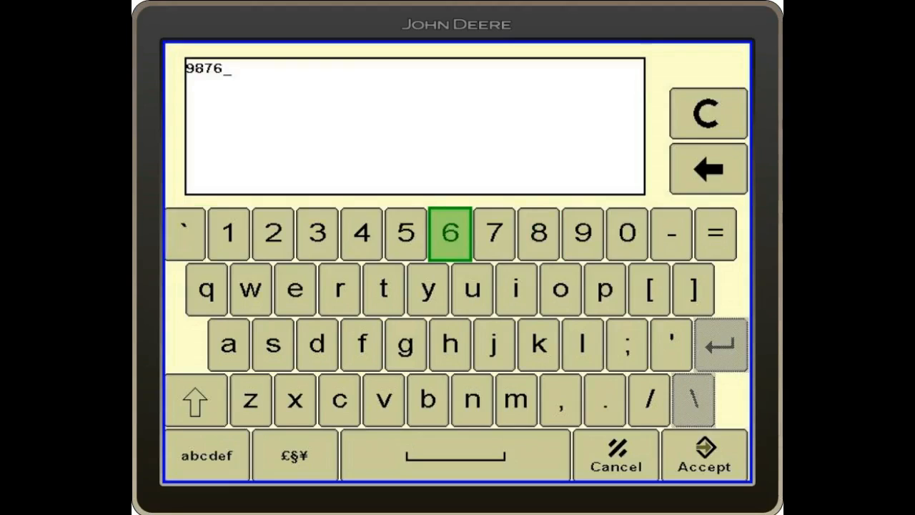
pyautogui.click(704, 455)
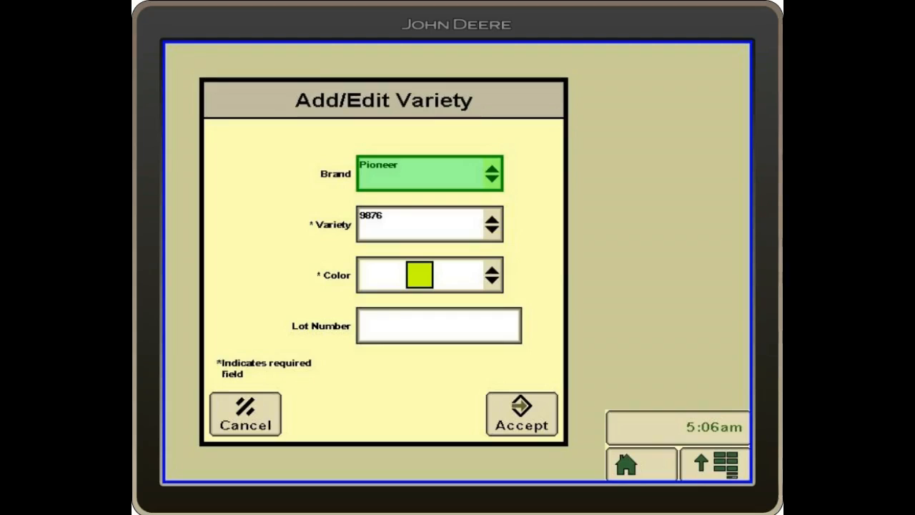
# Colour variety 9876 yellow-green and save it to the corn operation
pyautogui.click(491, 275)
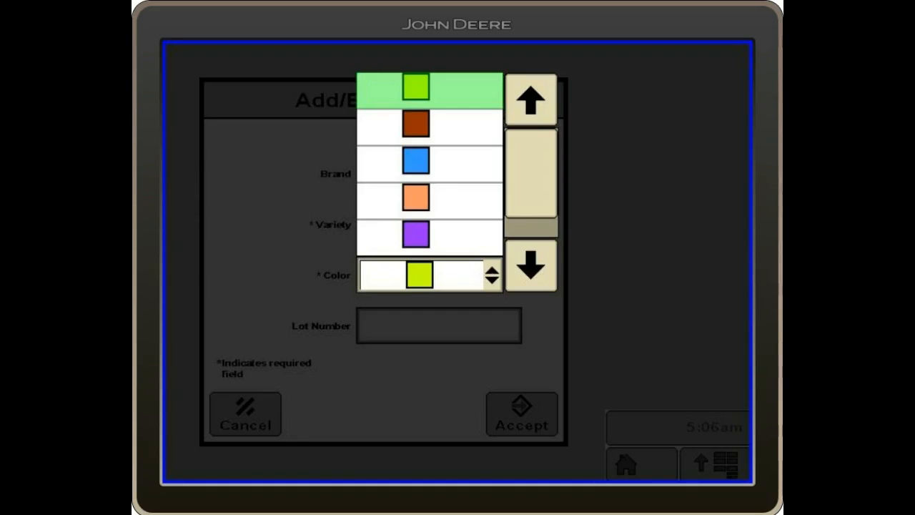
pyautogui.click(414, 86)
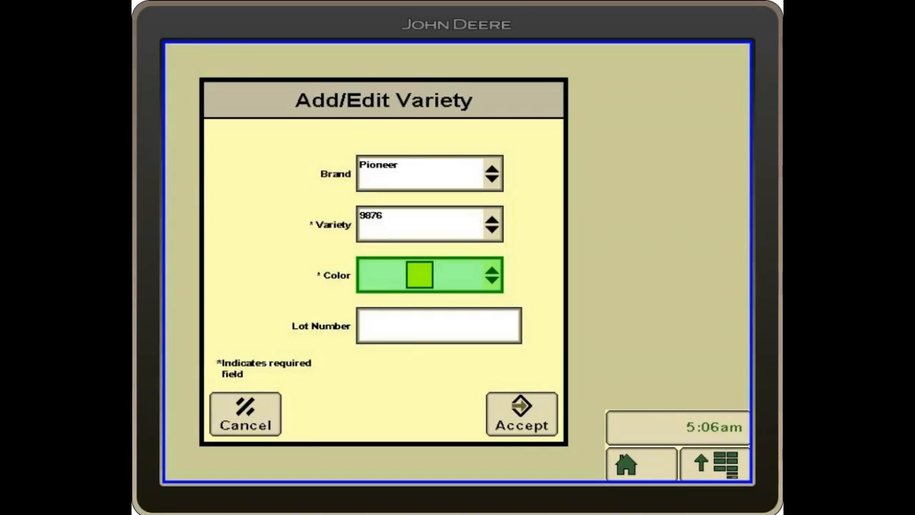
pyautogui.click(521, 414)
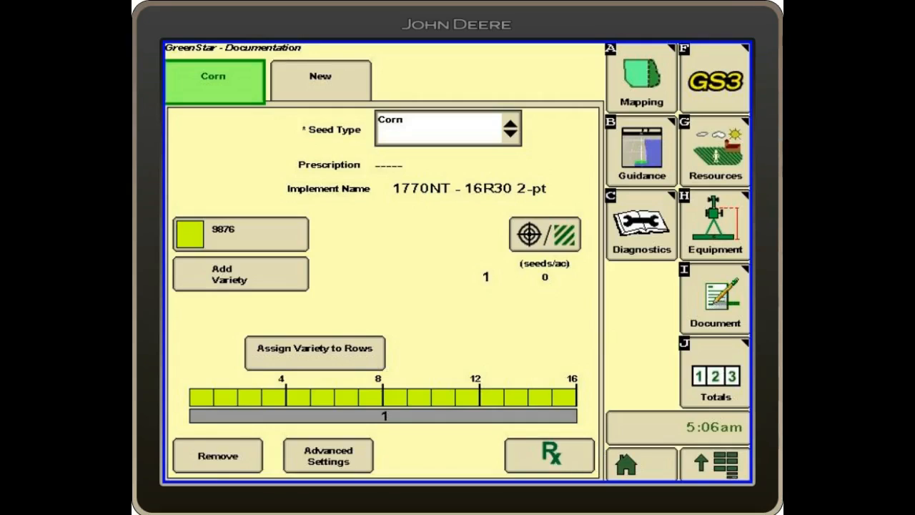
# Assign variety 9876 to rows 1 through 16 and confirm
pyautogui.click(315, 352)
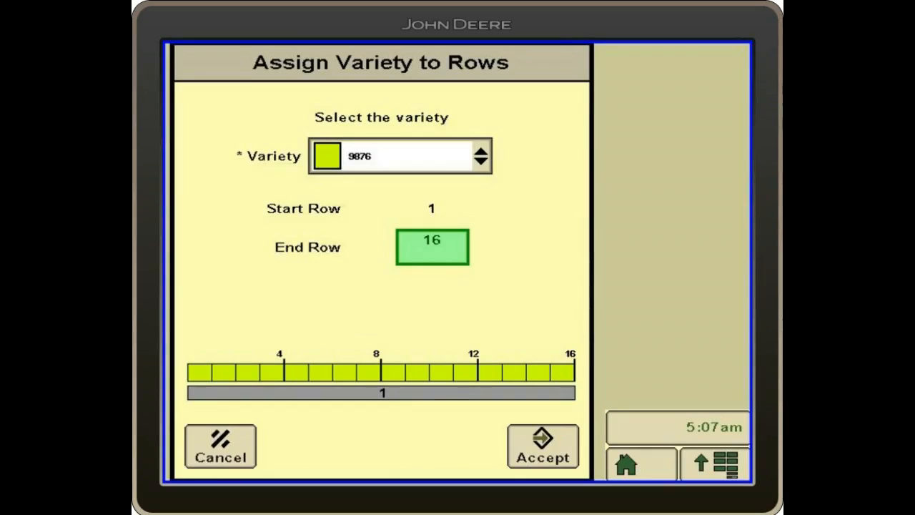
pyautogui.click(542, 445)
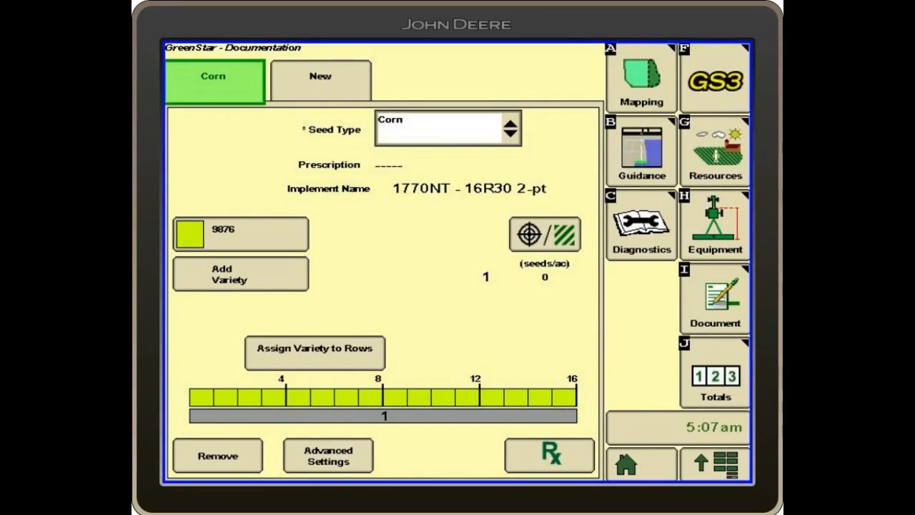
# Review the Recording diagnostic readings for the Corn operation, field and task
pyautogui.click(641, 225)
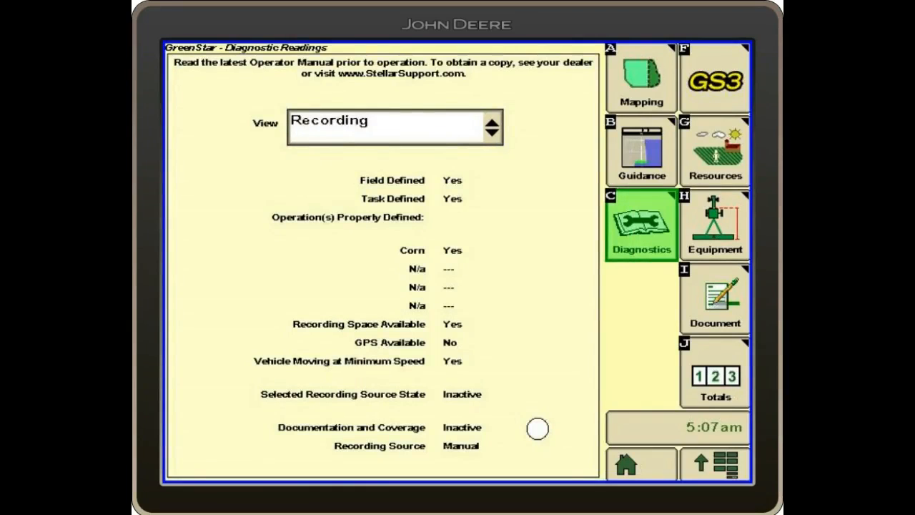
pyautogui.click(492, 126)
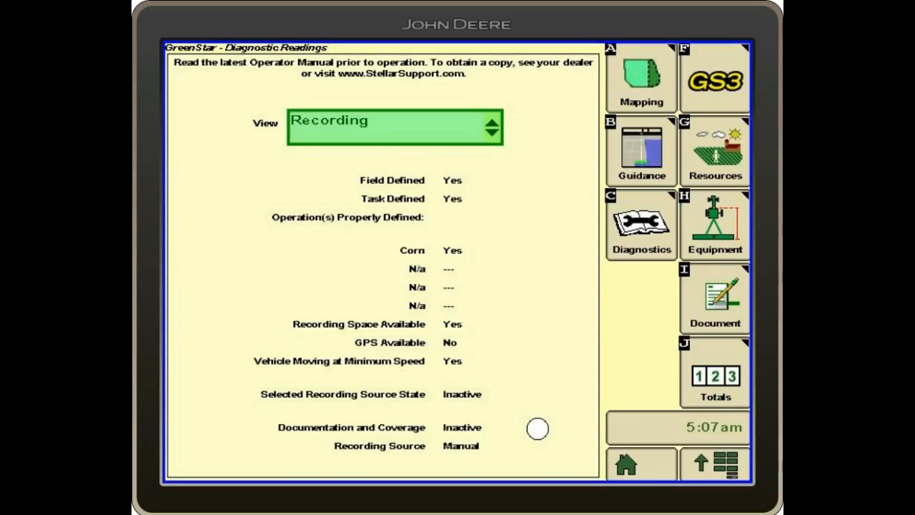
pyautogui.click(714, 295)
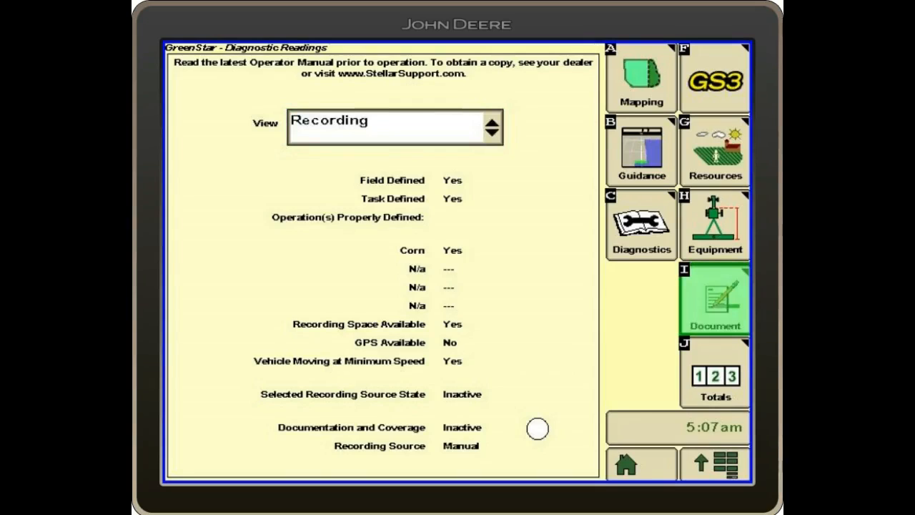